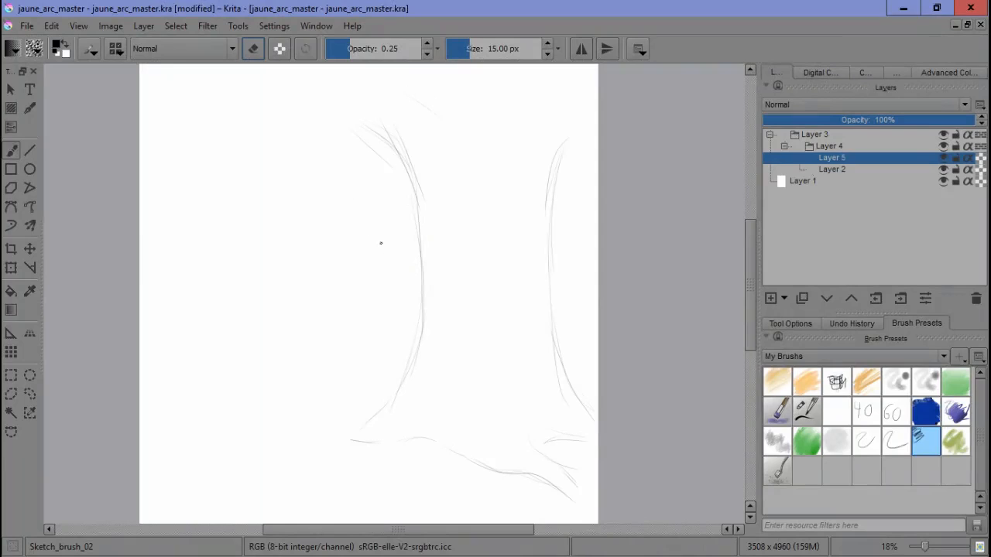
# Step: Sketch the character's legs in loose grey strokes with Sketch_brush_02
pyautogui.moveTo(395, 225); pyautogui.dragTo(402, 302)
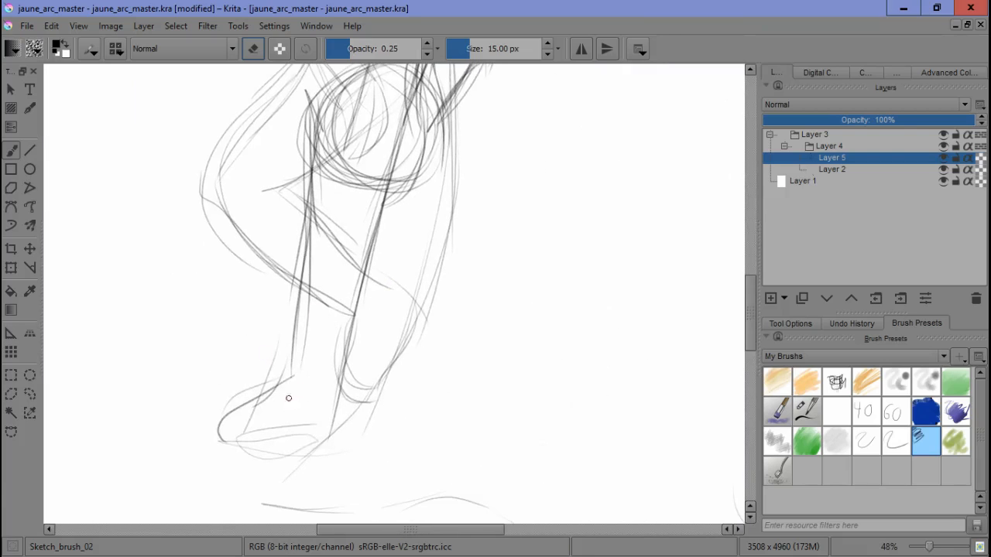
pyautogui.scroll(-3)
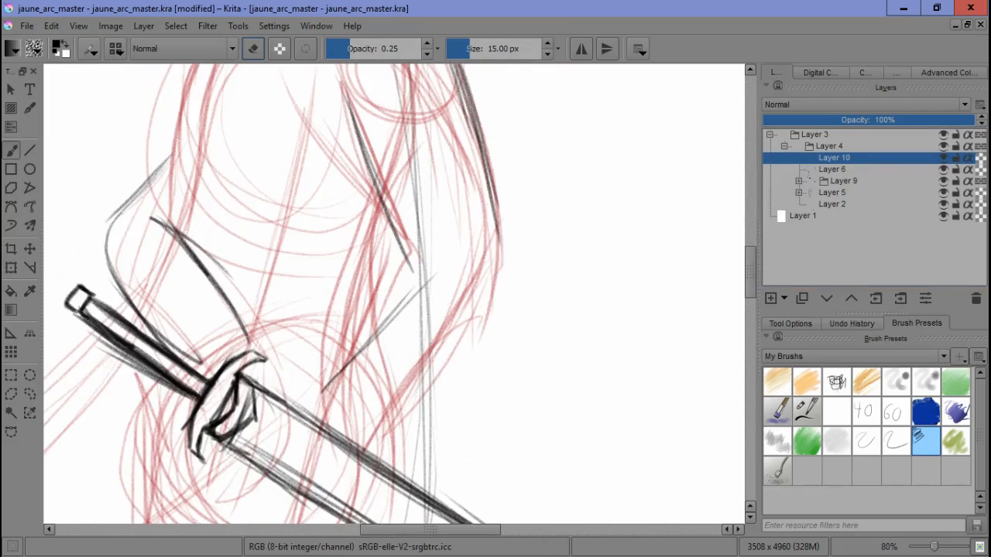
# Step: With the light sketching brush, sketch the thumb wrapping over the sword grip
pyautogui.scroll(-3)
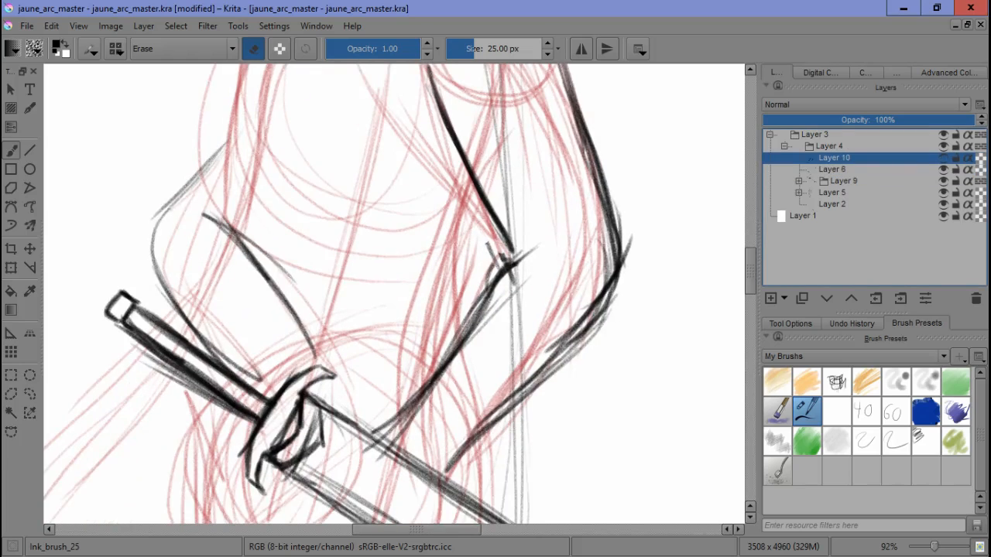
pyautogui.click(832, 168)
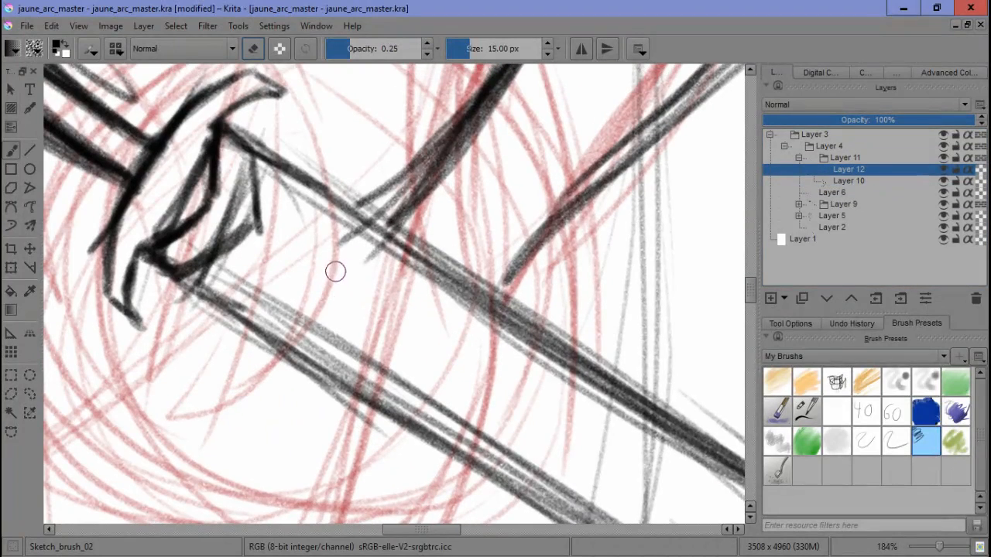
pyautogui.moveTo(336, 272); pyautogui.dragTo(501, 310)
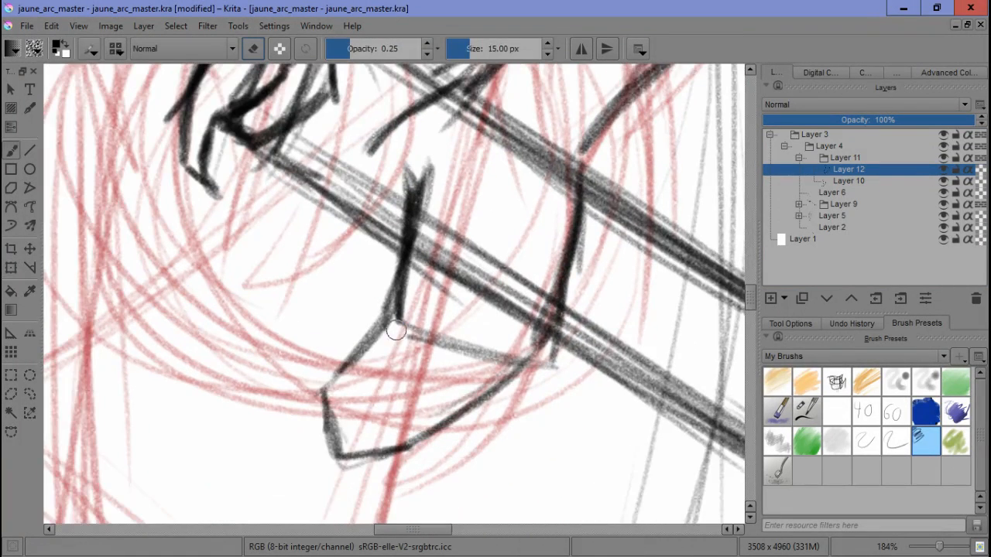
pyautogui.scroll(-3)
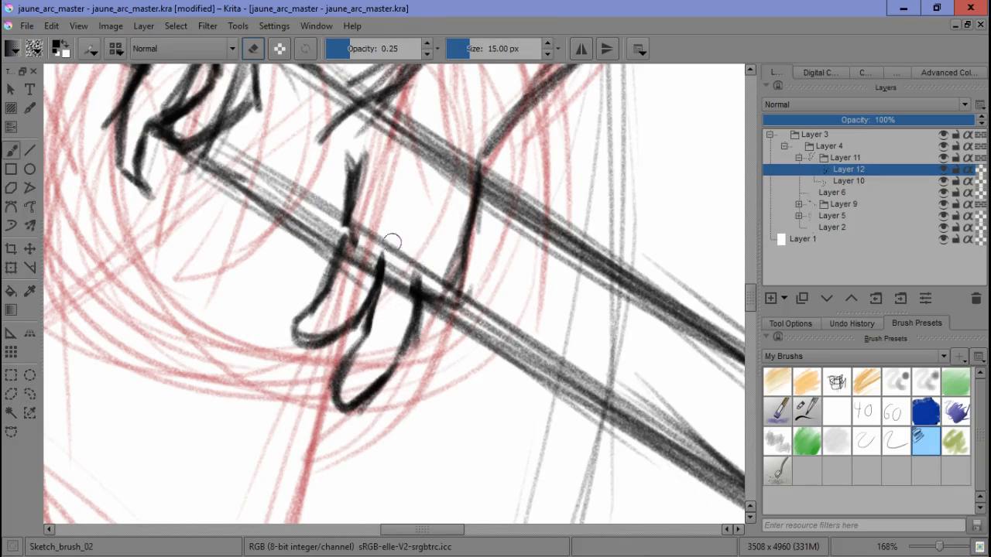
# Step: Sketch and refine the fingers curling beneath the sword grip
pyautogui.moveTo(393, 242); pyautogui.dragTo(410, 395)
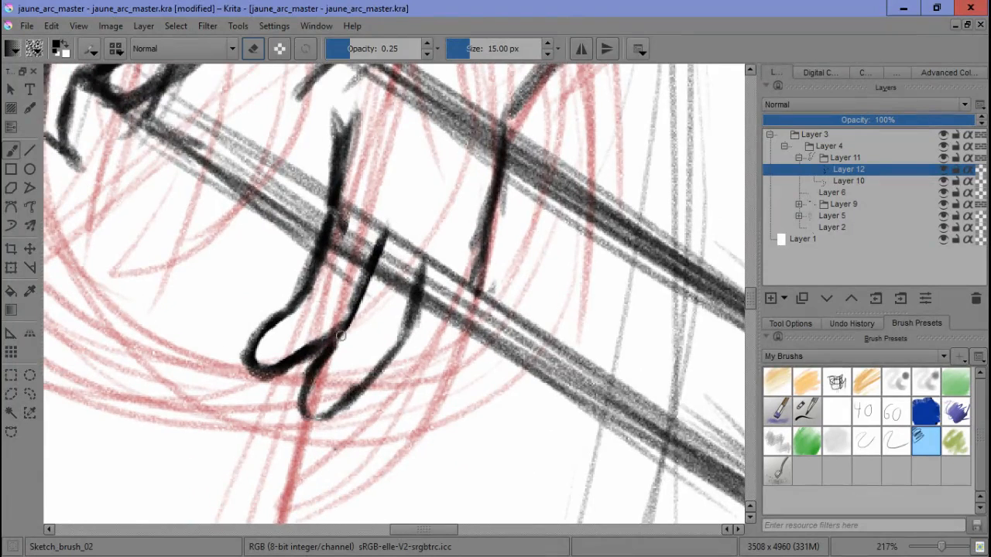
pyautogui.moveTo(341, 337); pyautogui.dragTo(318, 348)
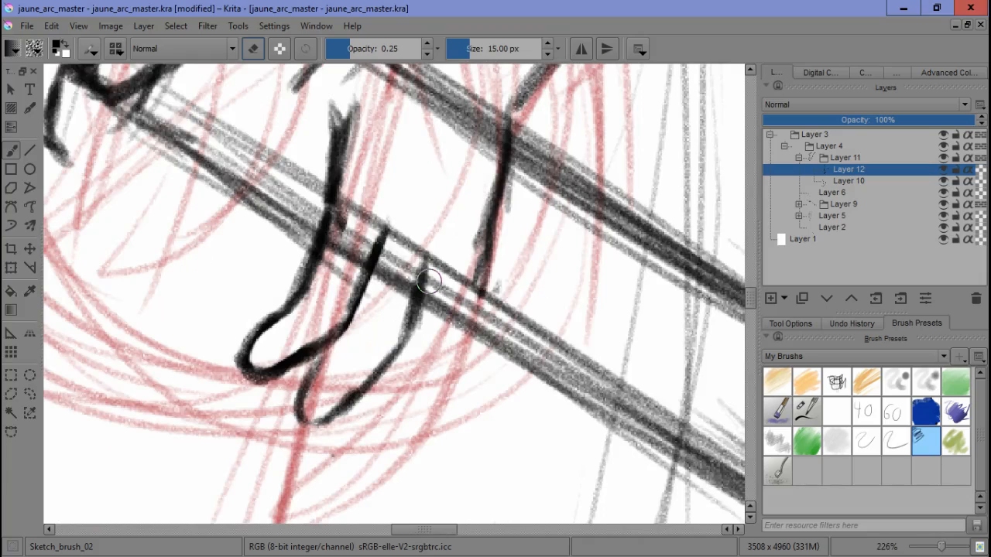
pyautogui.moveTo(430, 279); pyautogui.dragTo(385, 429)
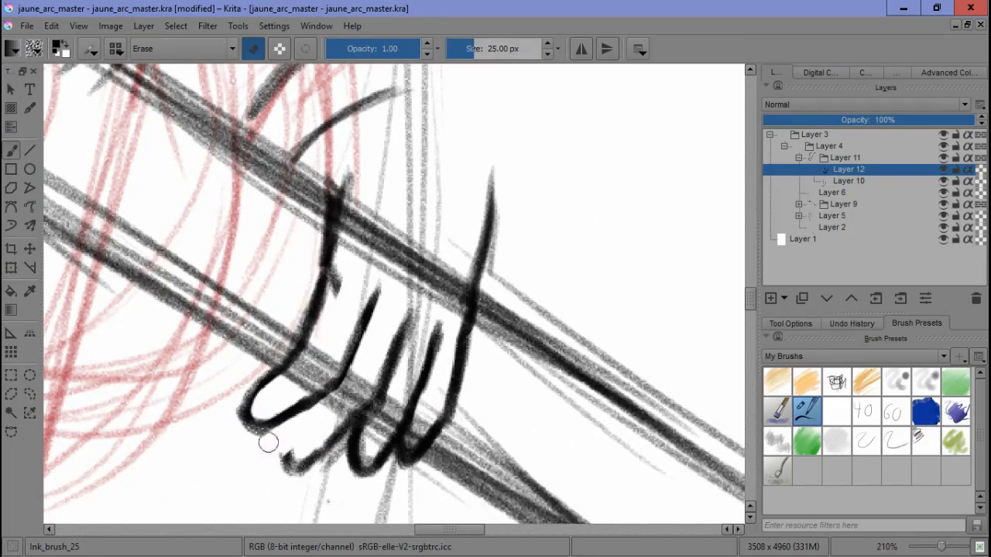
pyautogui.click(806, 411)
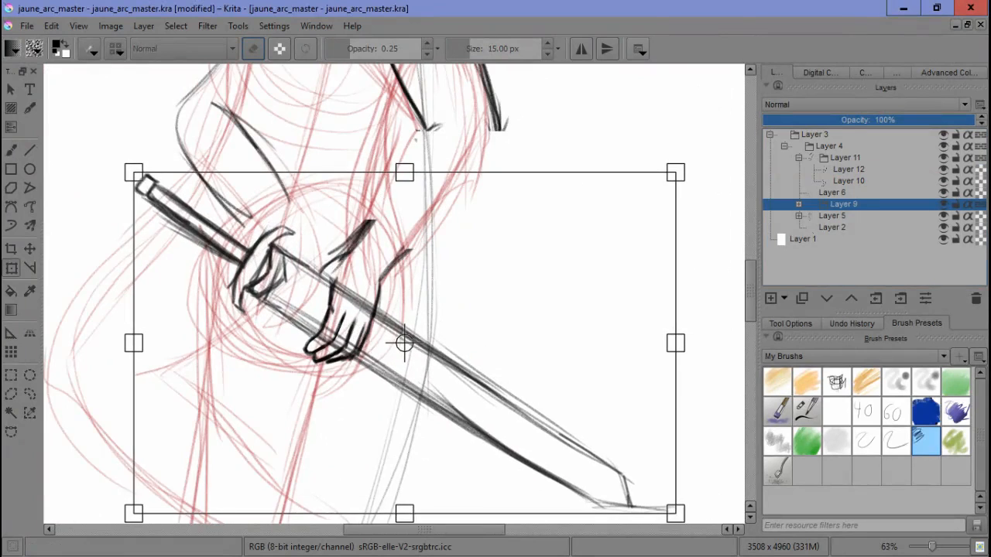
# Step: Apply the transform that rescales and repositions the sword and gripping hand
pyautogui.click(849, 181)
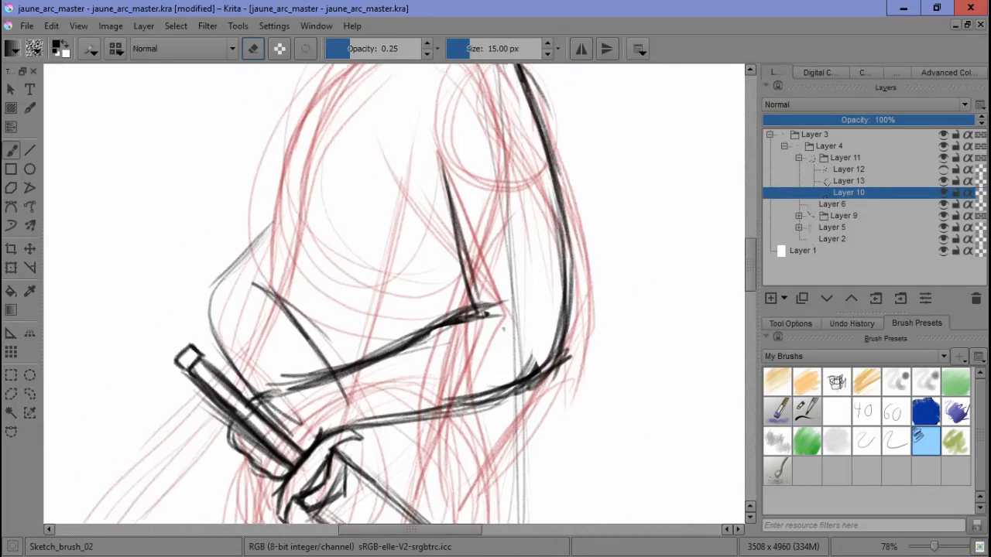
# Step: On the armor sketch layer, ink the armor plate edge above the sword hilt
pyautogui.click(832, 203)
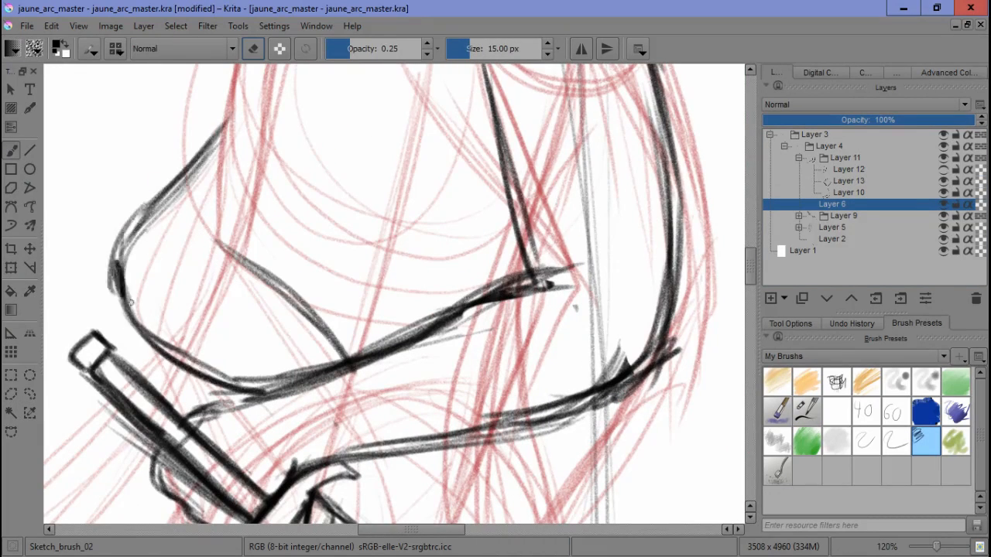
pyautogui.scroll(-3)
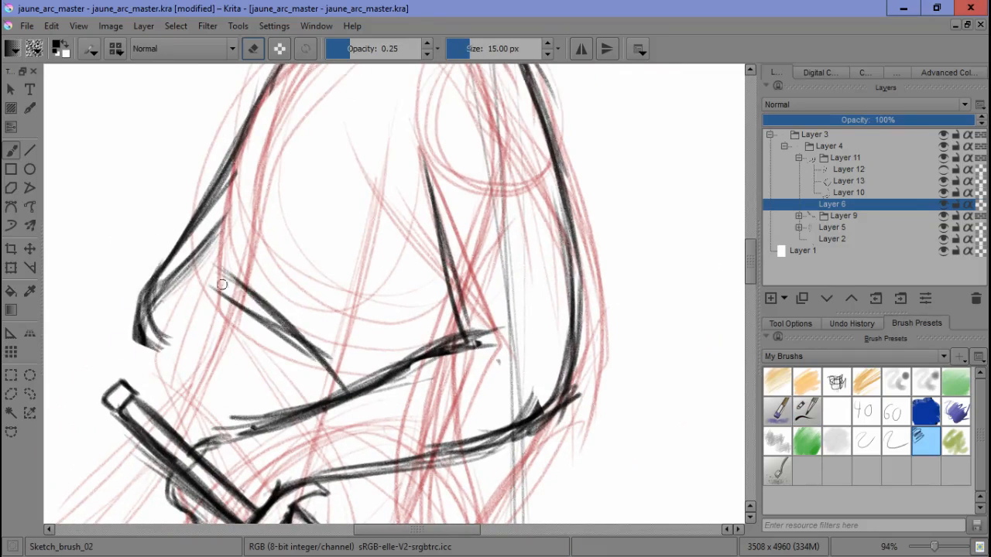
pyautogui.scroll(3)
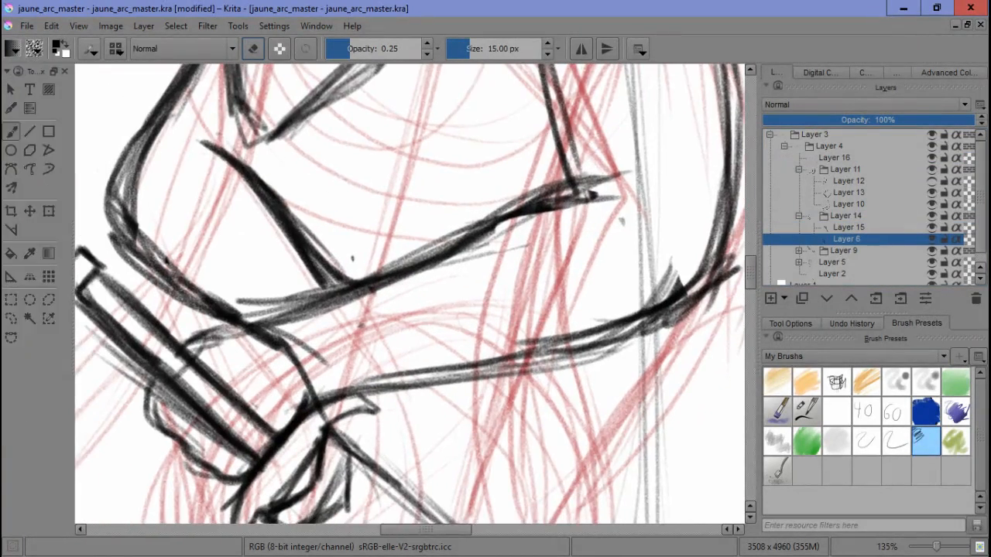
pyautogui.scroll(-3)
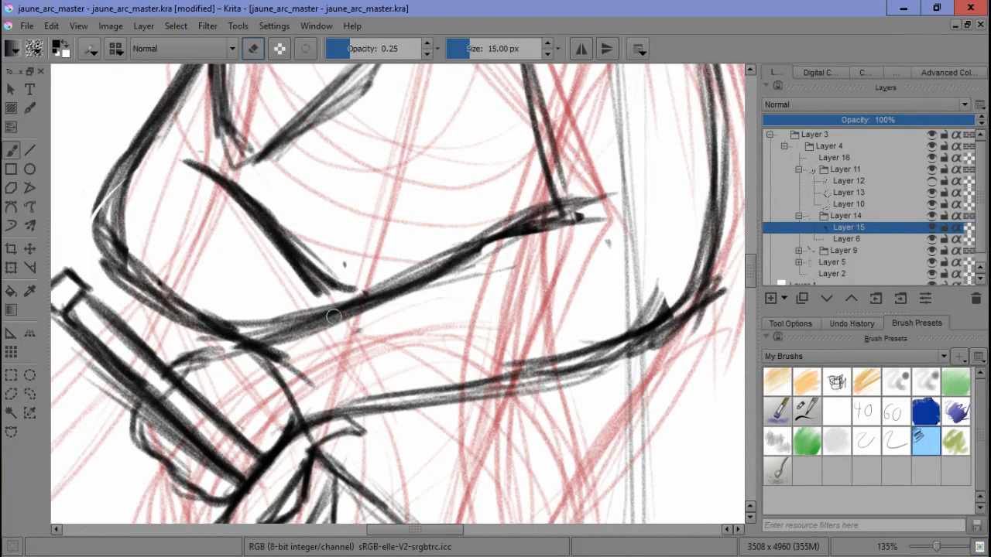
pyautogui.moveTo(332, 317); pyautogui.dragTo(418, 375)
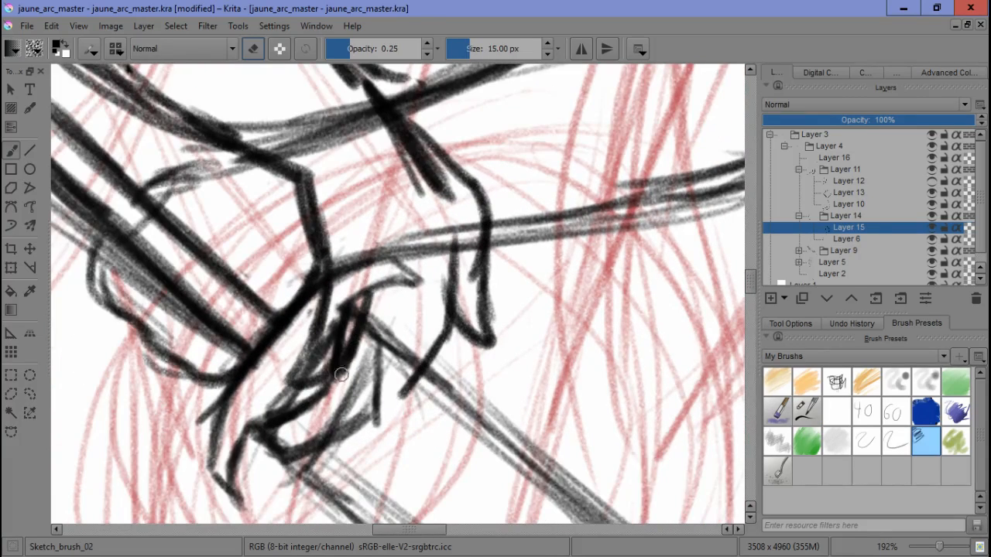
pyautogui.click(805, 411)
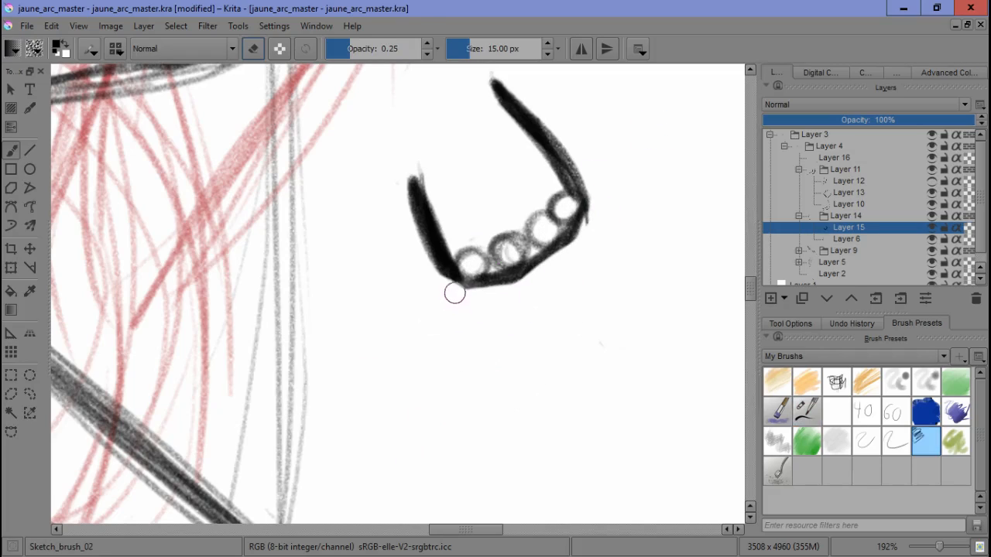
pyautogui.moveTo(470, 306)
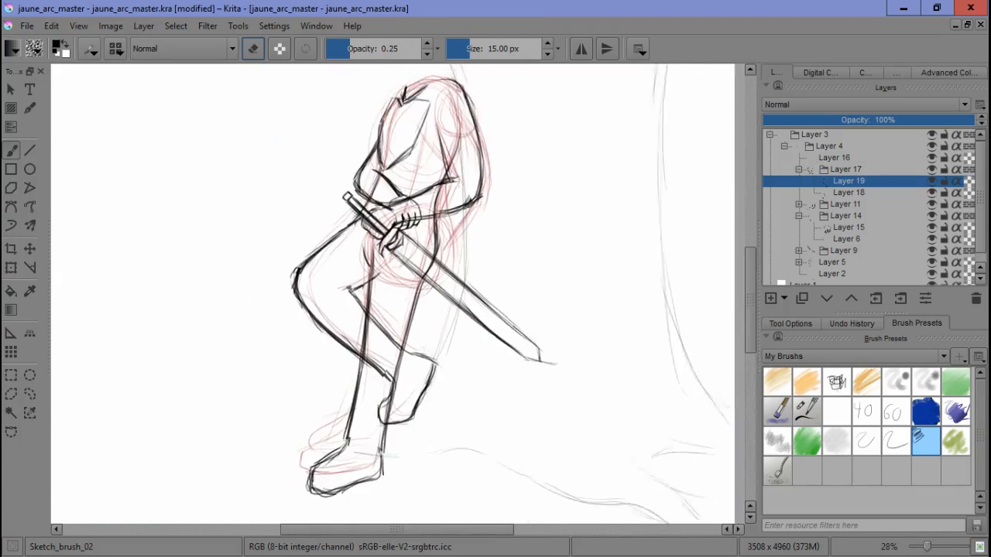
# Step: Zoom in on the head circle before inking the face profile
pyautogui.scroll(3)
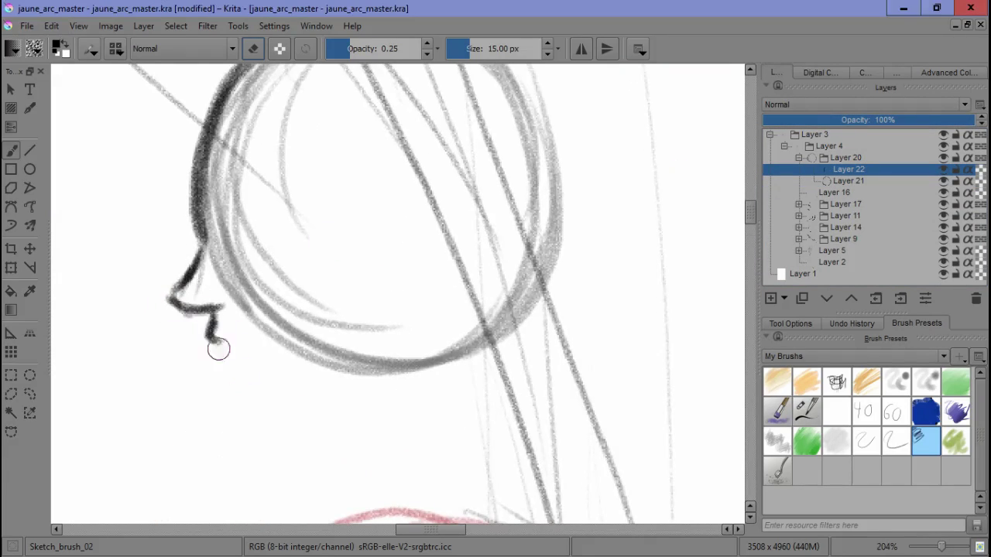
# Step: With the inking brush, ink the forehead, nose, lips, chin, jaw and neck
pyautogui.click(807, 411)
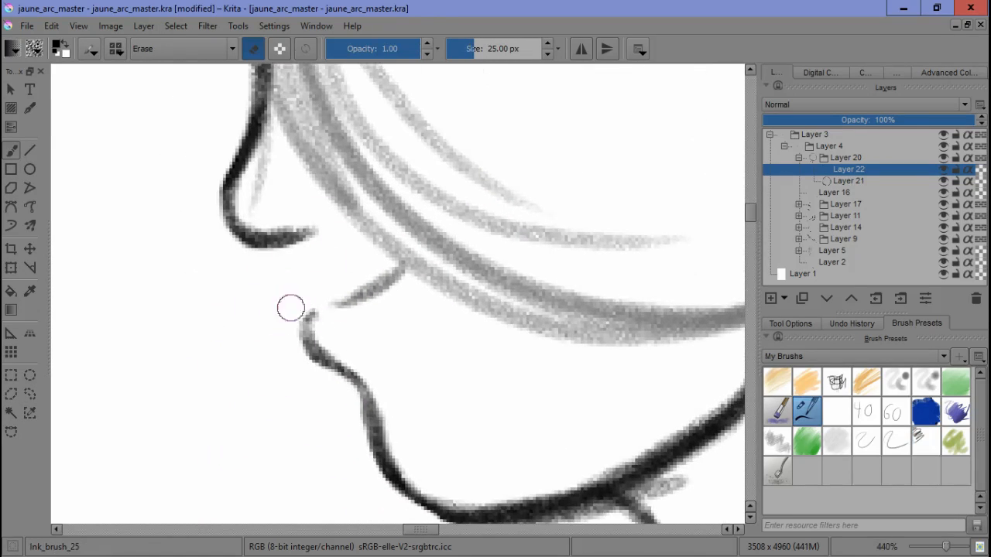
pyautogui.scroll(3)
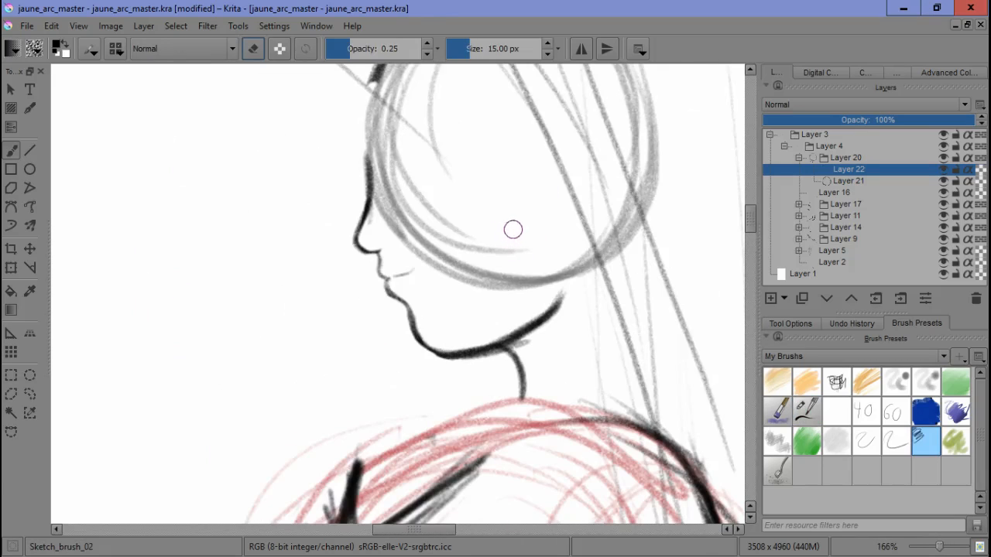
pyautogui.moveTo(498, 224)
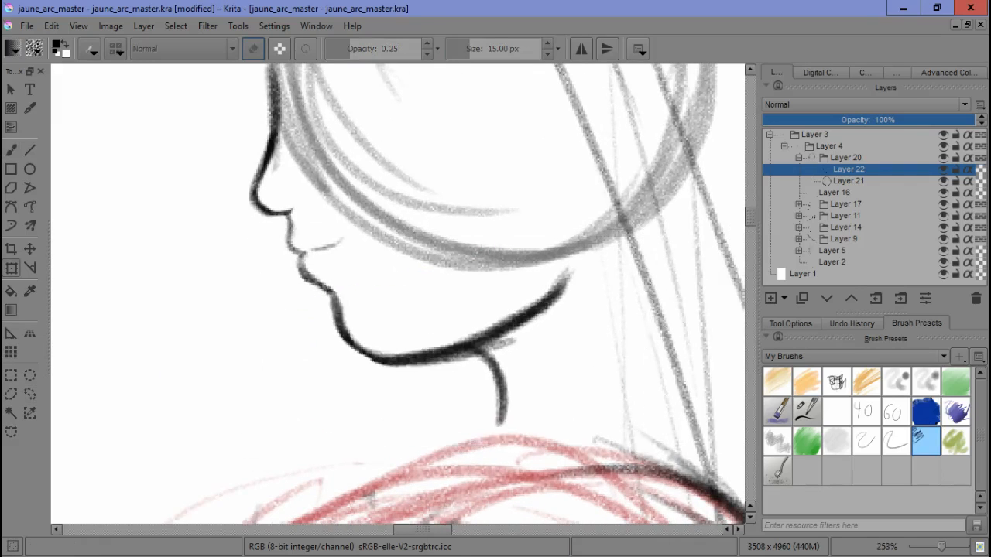
pyautogui.scroll(3)
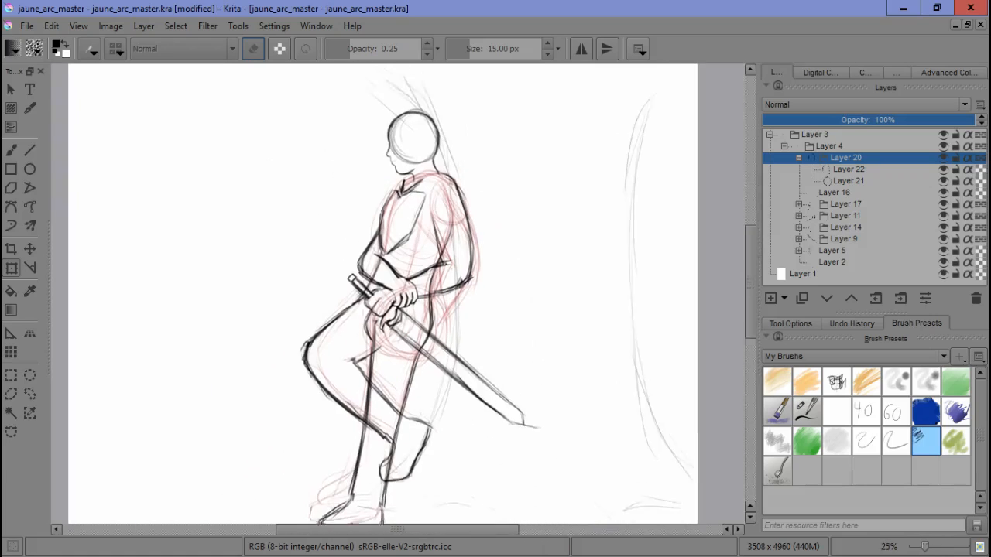
# Step: Add a new layer for filling in the inked eye
pyautogui.scroll(-3)
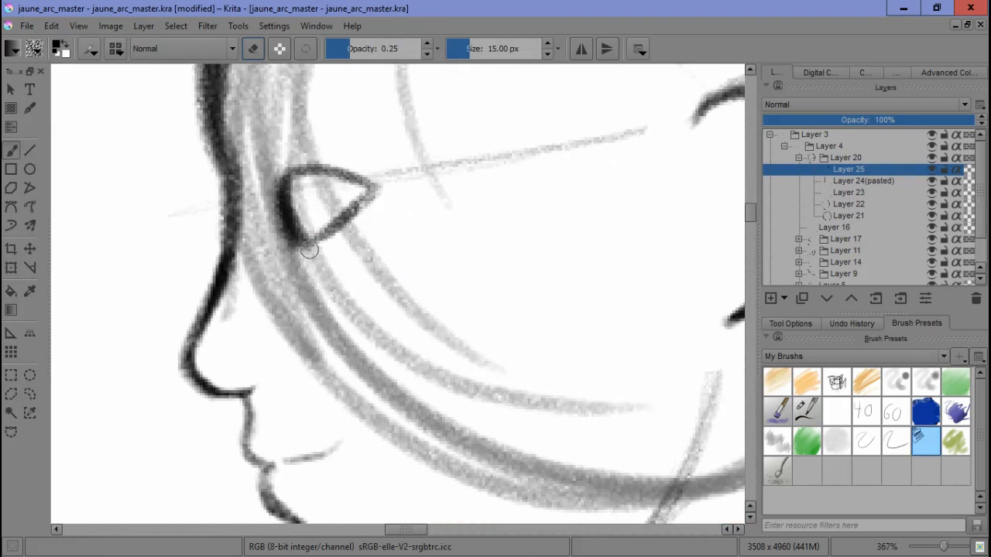
pyautogui.click(770, 298)
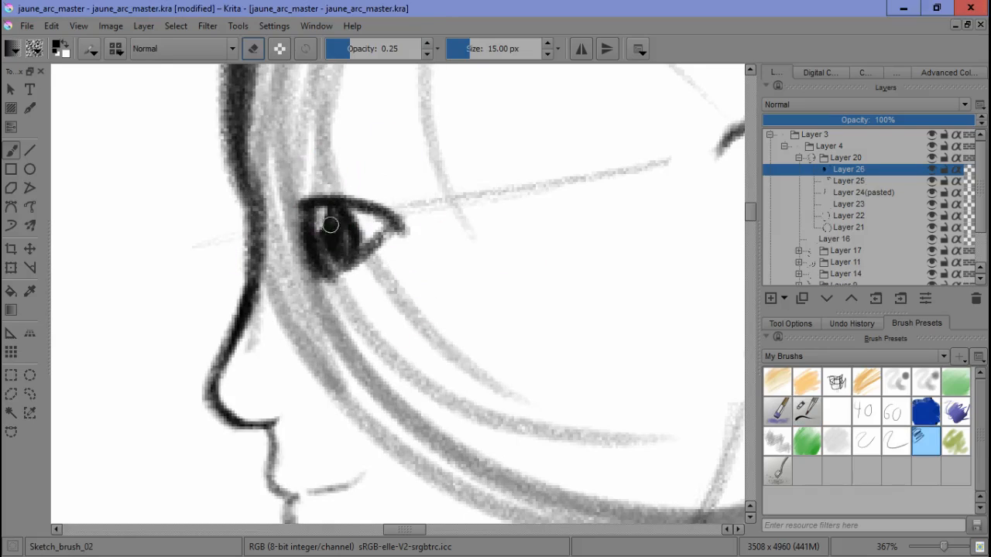
pyautogui.scroll(-3)
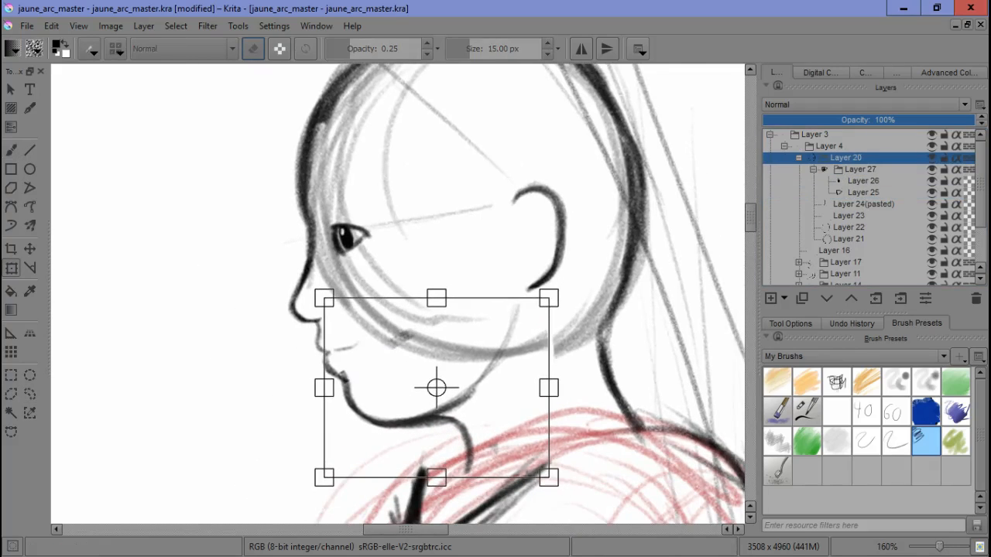
# Step: Step through the ear and face layers and return to the jaw and neck layer
pyautogui.click(850, 239)
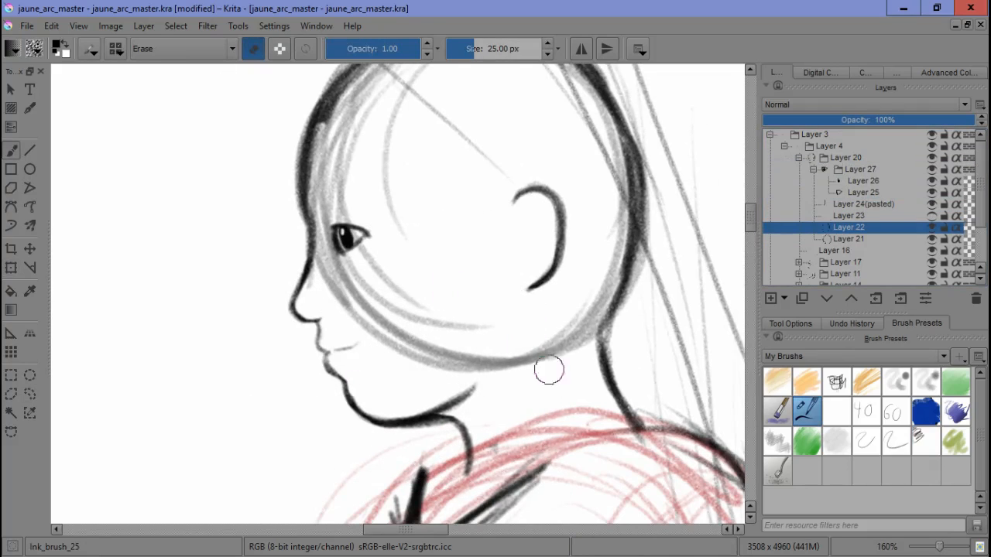
pyautogui.click(847, 204)
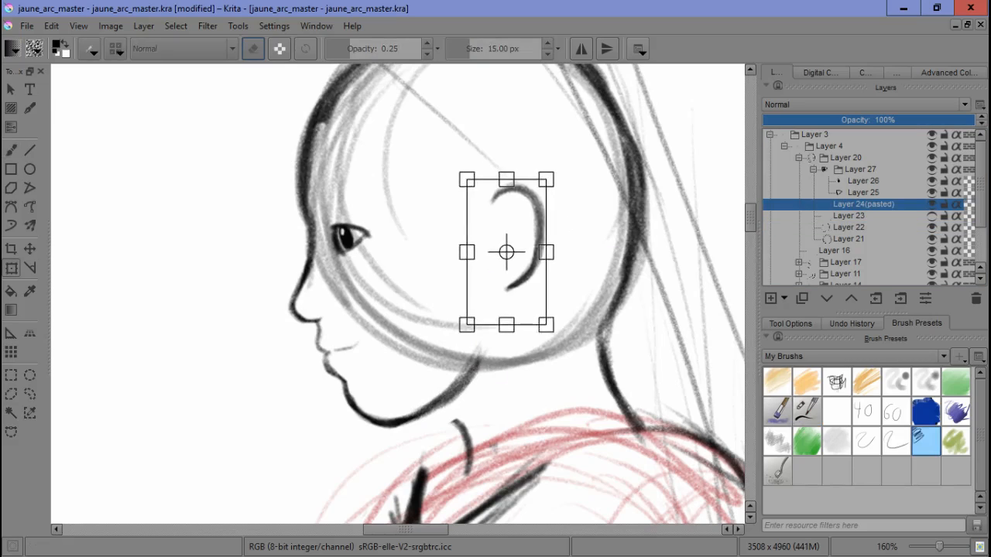
pyautogui.click(848, 215)
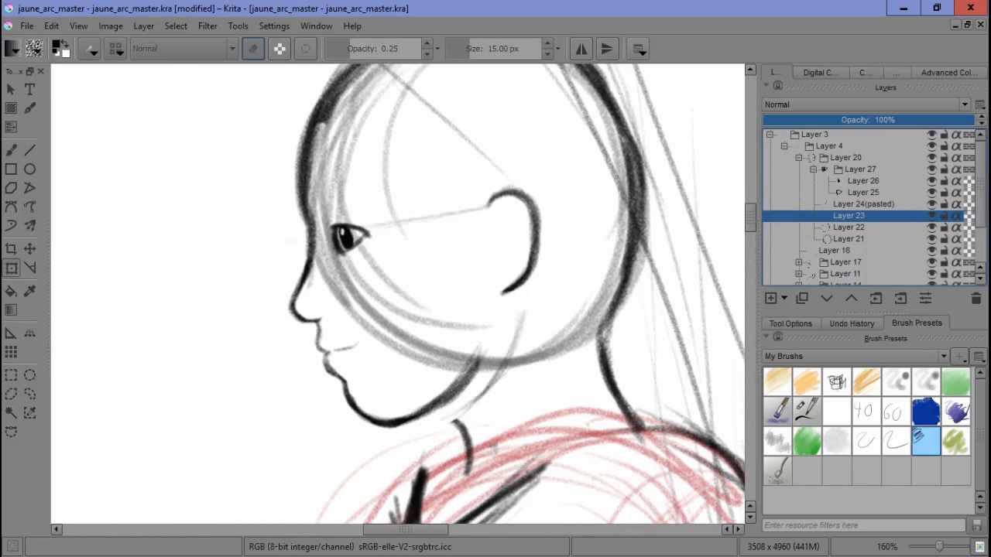
pyautogui.click(849, 226)
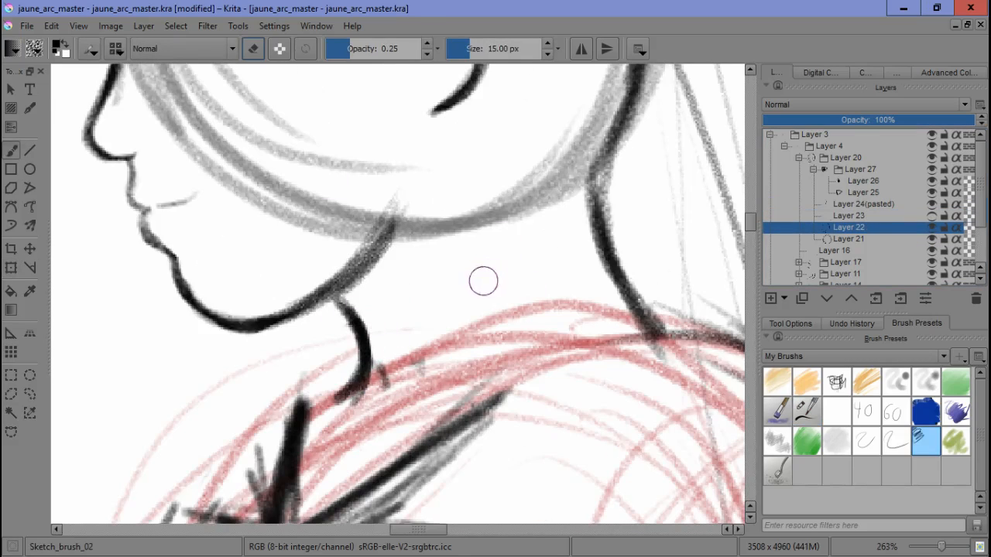
pyautogui.scroll(-3)
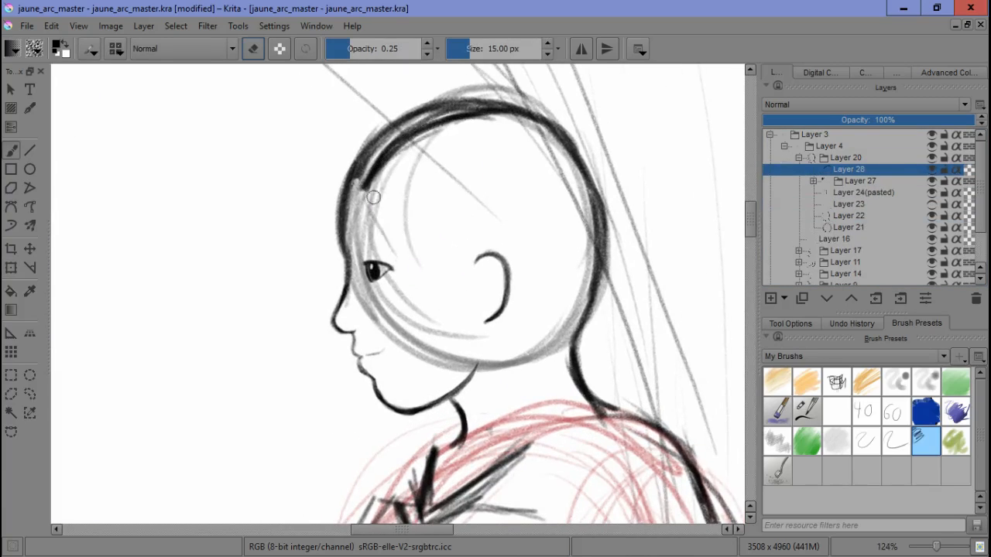
# Step: Ink hair strands over the head, collapse the face group, and select the body groups to merge
pyautogui.moveTo(372, 199); pyautogui.dragTo(602, 240)
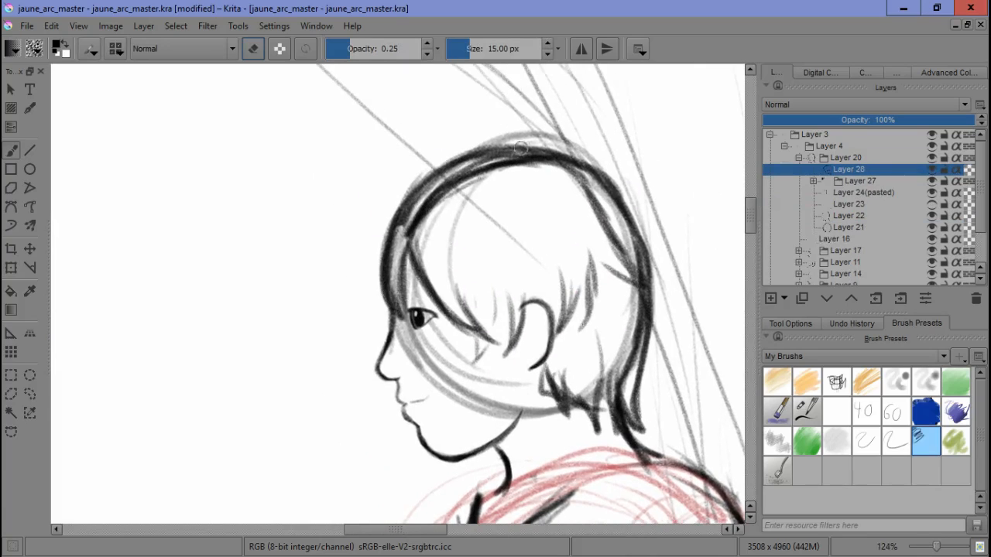
pyautogui.scroll(-3)
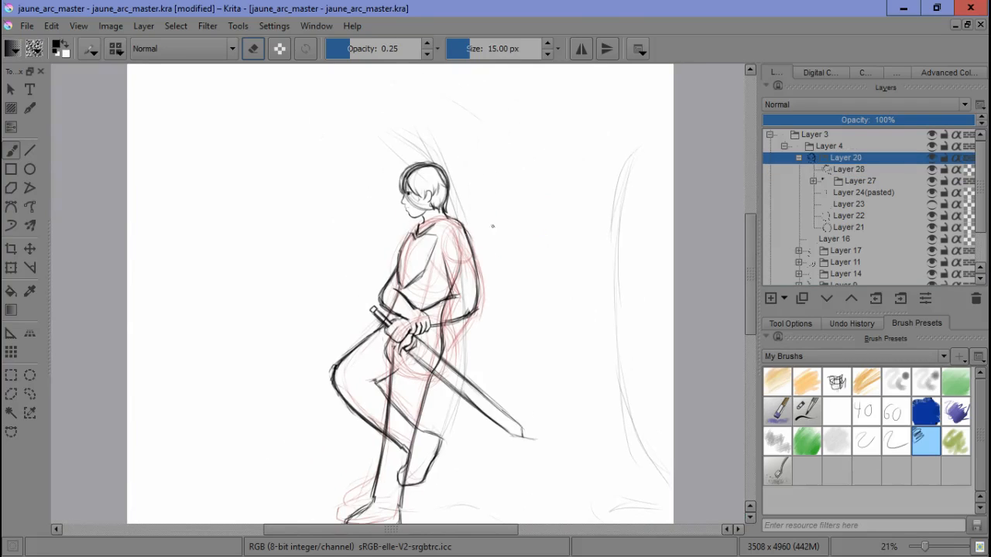
pyautogui.click(799, 157)
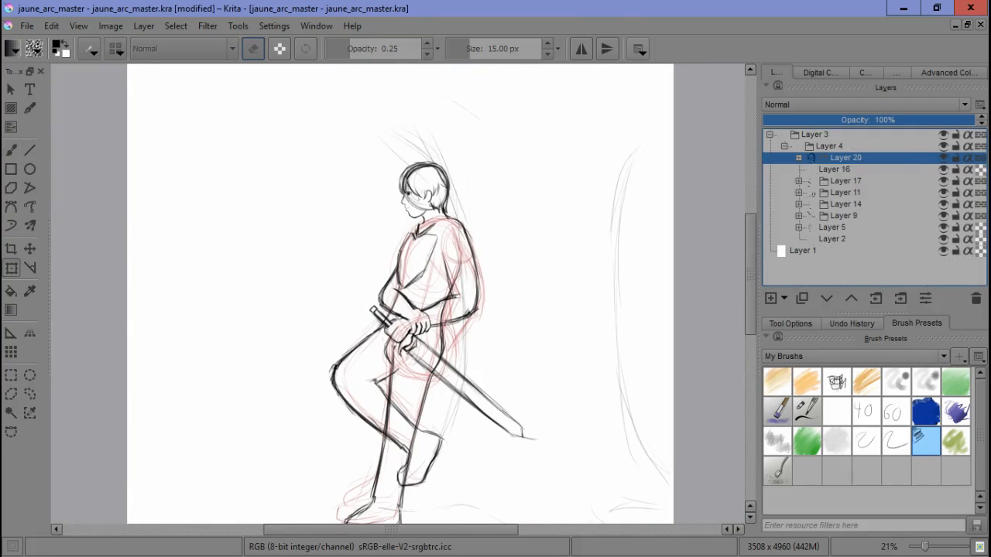
pyautogui.click(771, 298)
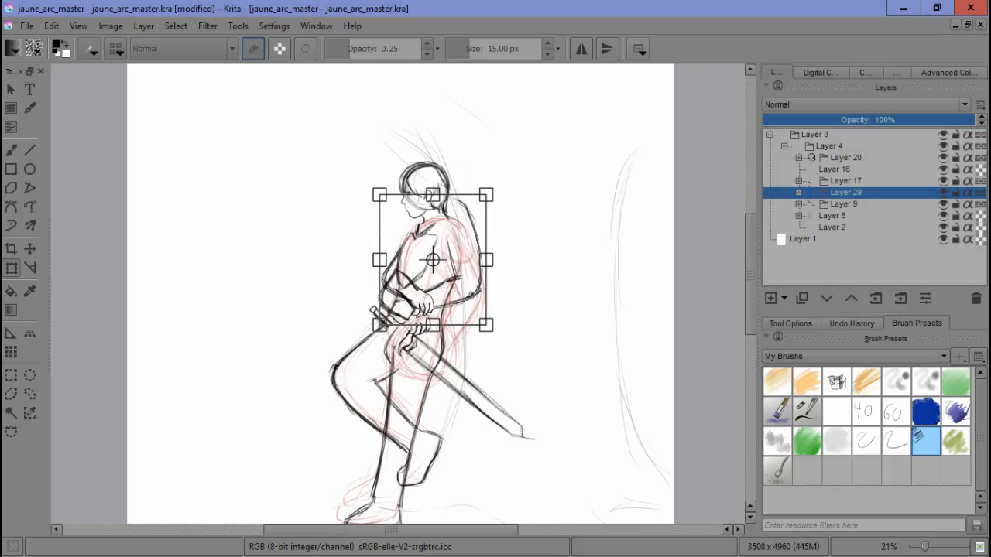
pyautogui.click(799, 192)
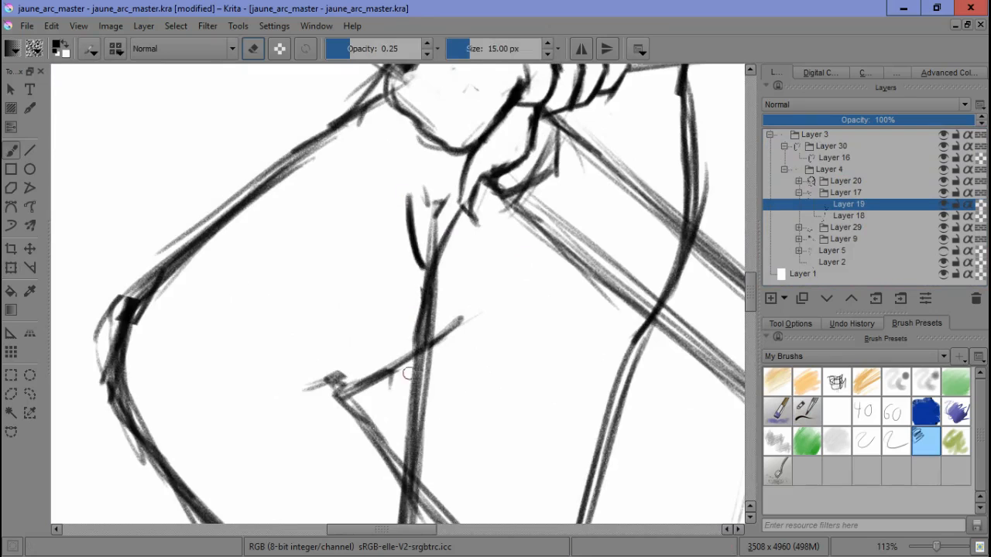
# Step: Zoom in toward the neck to ink the arm, hand and armor collar
pyautogui.scroll(3)
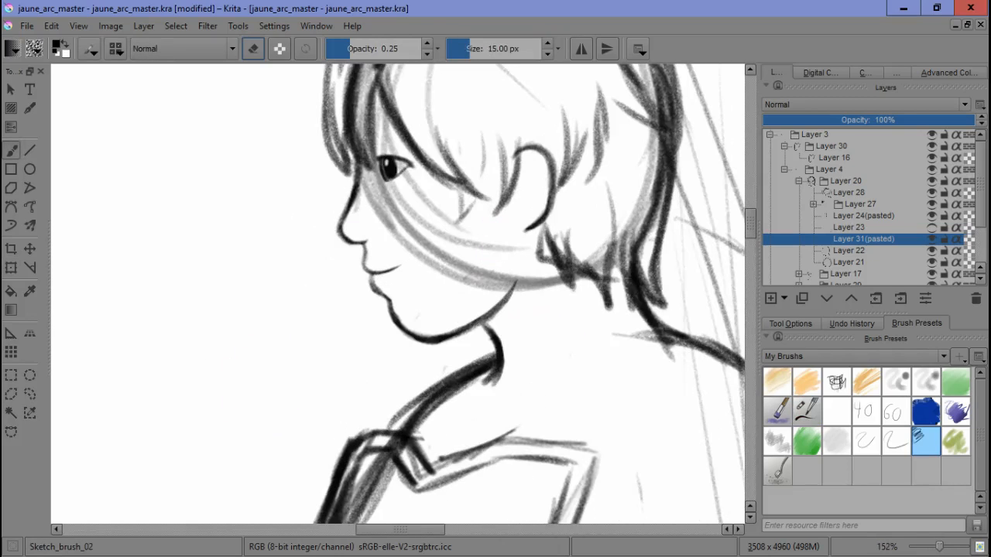
# Step: Clear the freehand selection around the face and collapse the face layer group
pyautogui.click(175, 26)
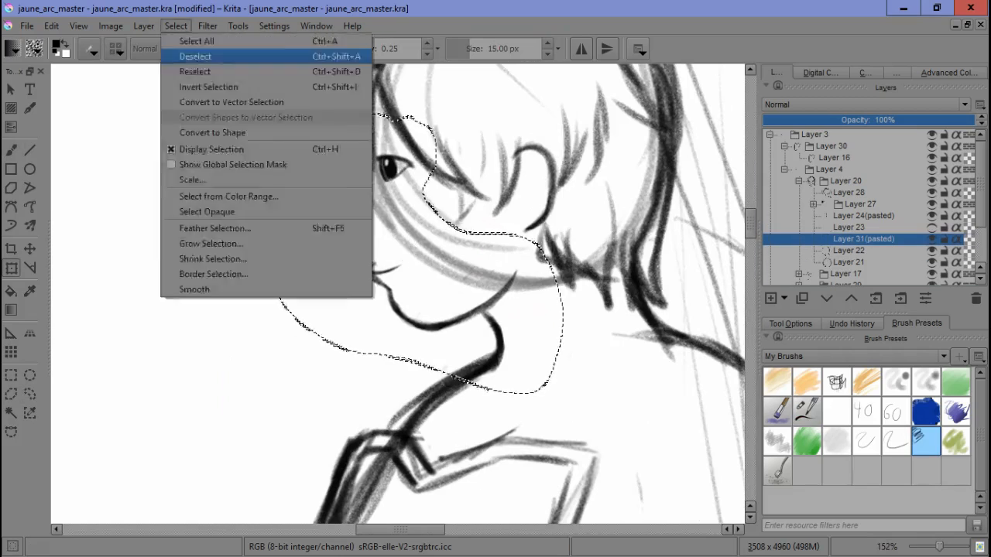
pyautogui.click(195, 56)
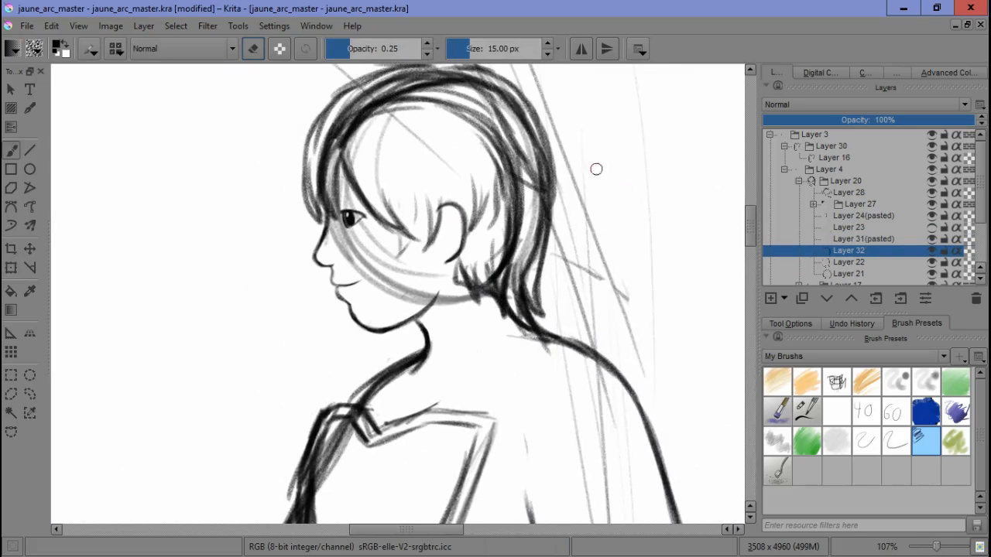
pyautogui.scroll(3)
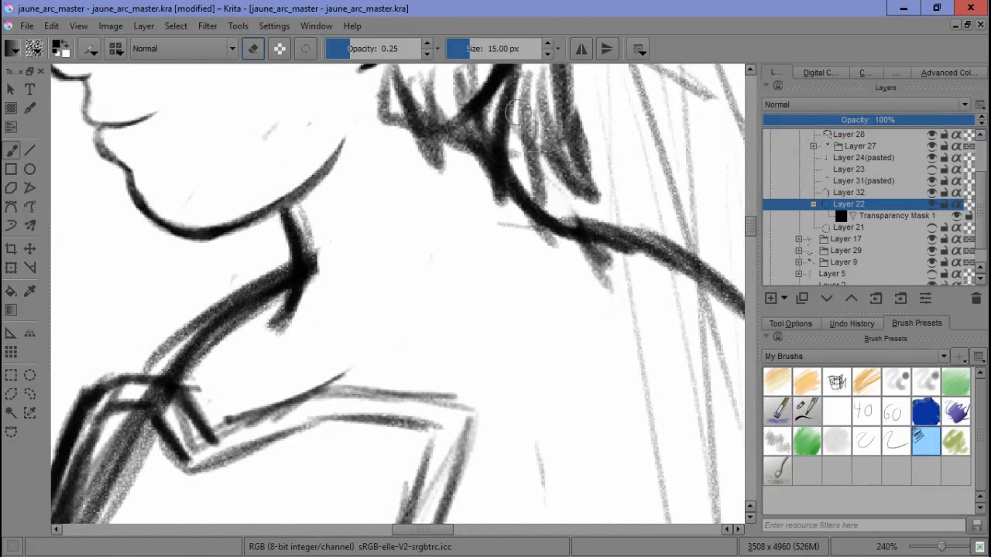
pyautogui.click(849, 192)
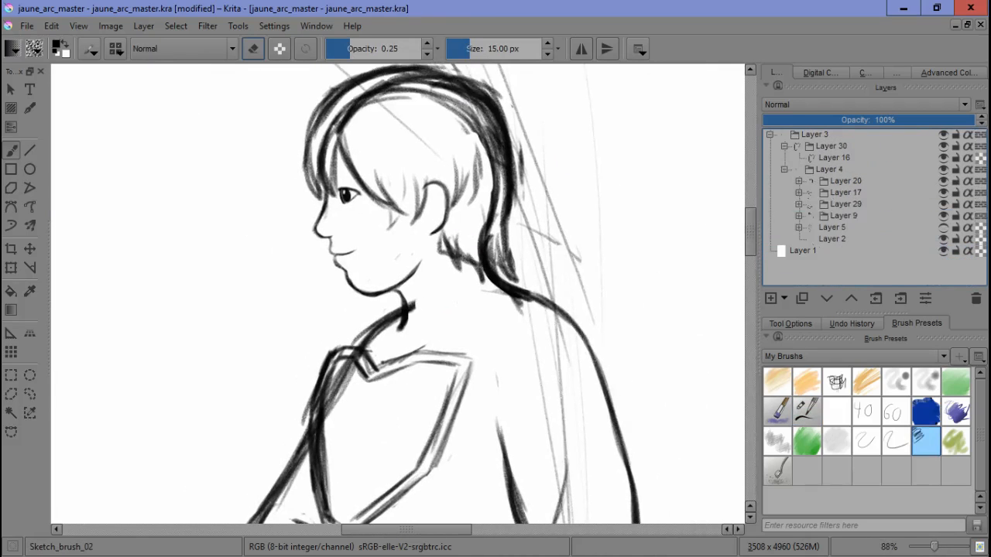
pyautogui.scroll(-3)
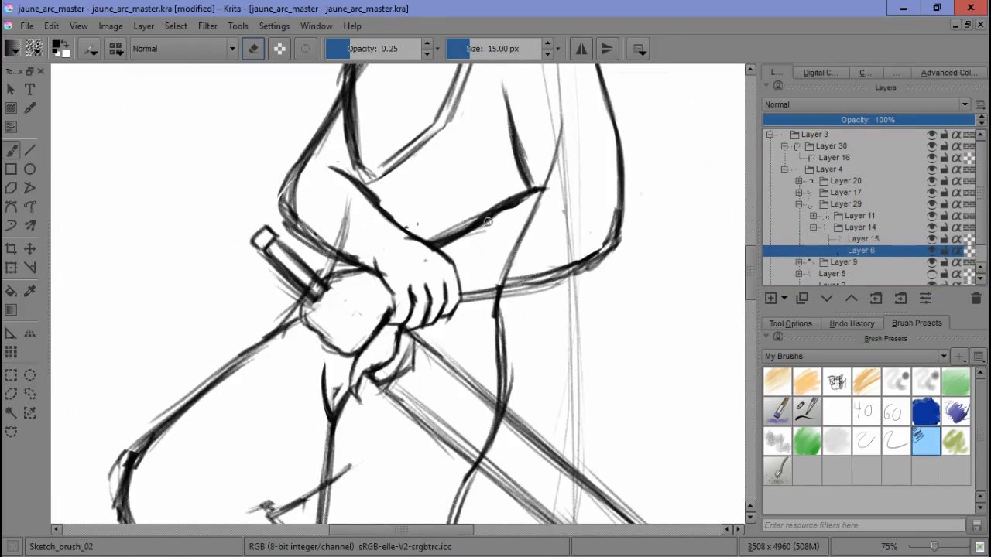
pyautogui.scroll(-3)
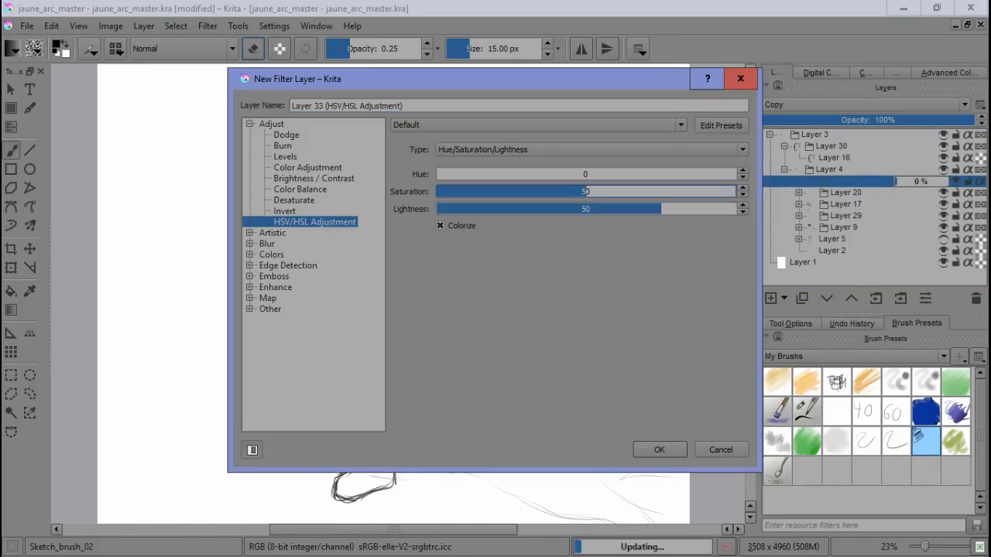
# Step: Confirm the Colorize filter layer so the sketch lines turn red
pyautogui.click(659, 450)
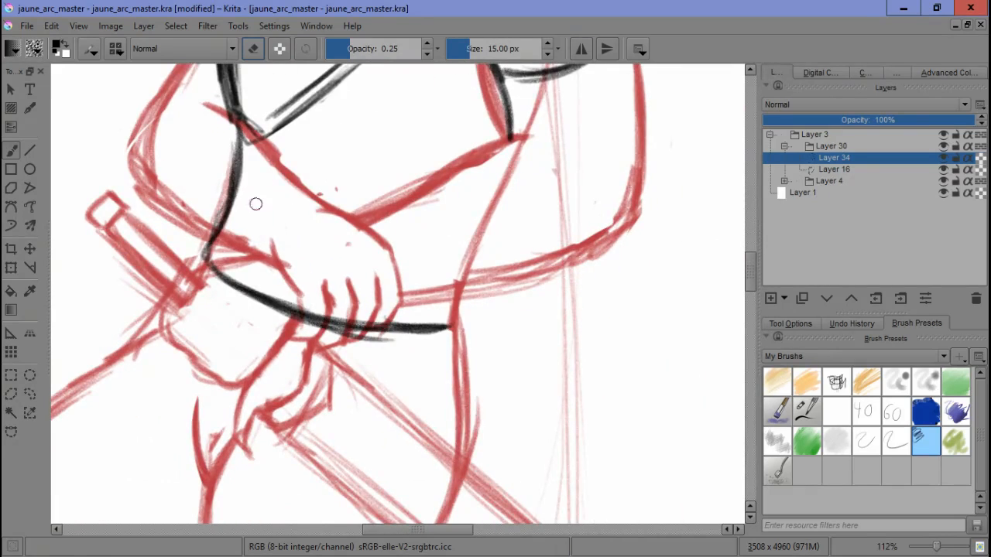
# Step: Ink a black line along the shoulder armor and add two new layers for more inking
pyautogui.scroll(-3)
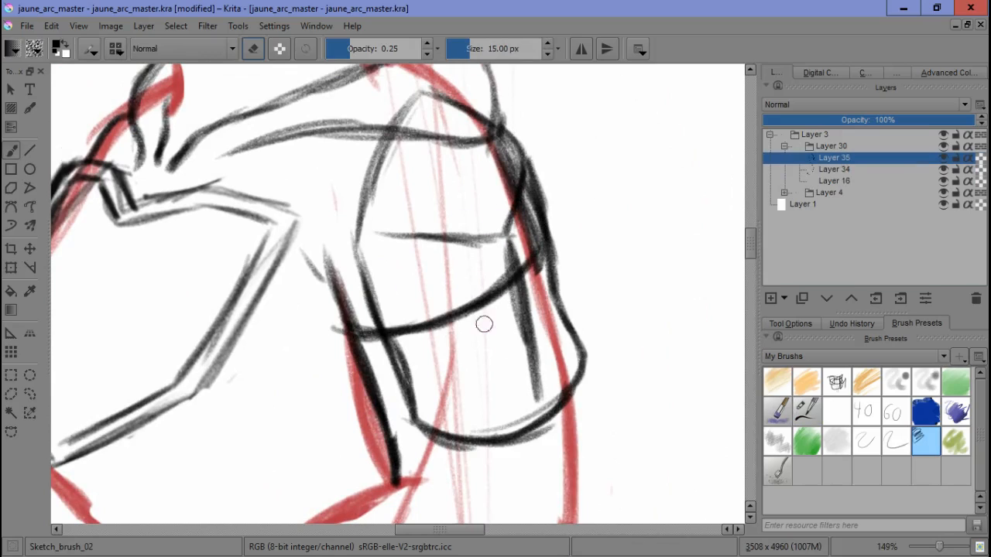
pyautogui.moveTo(484, 325); pyautogui.dragTo(398, 337)
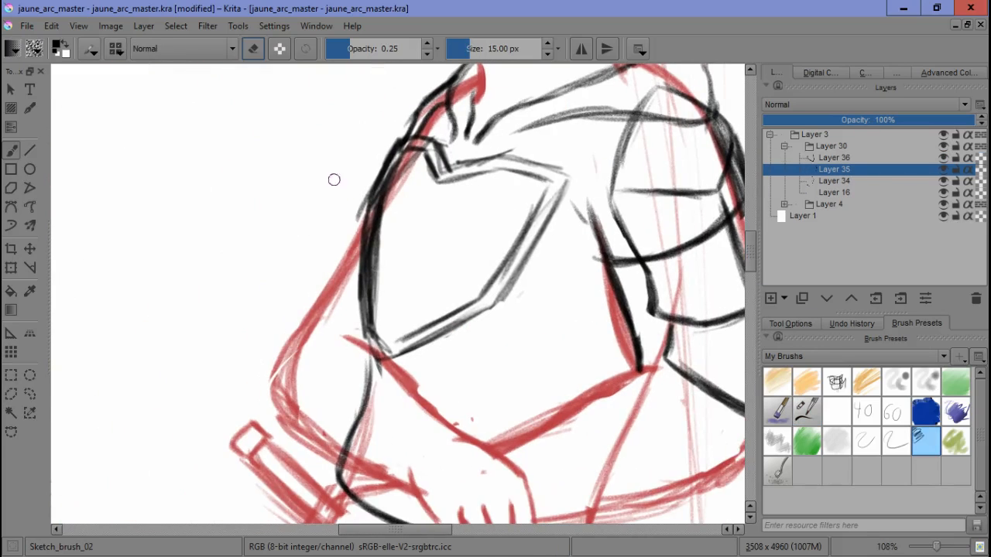
pyautogui.click(834, 157)
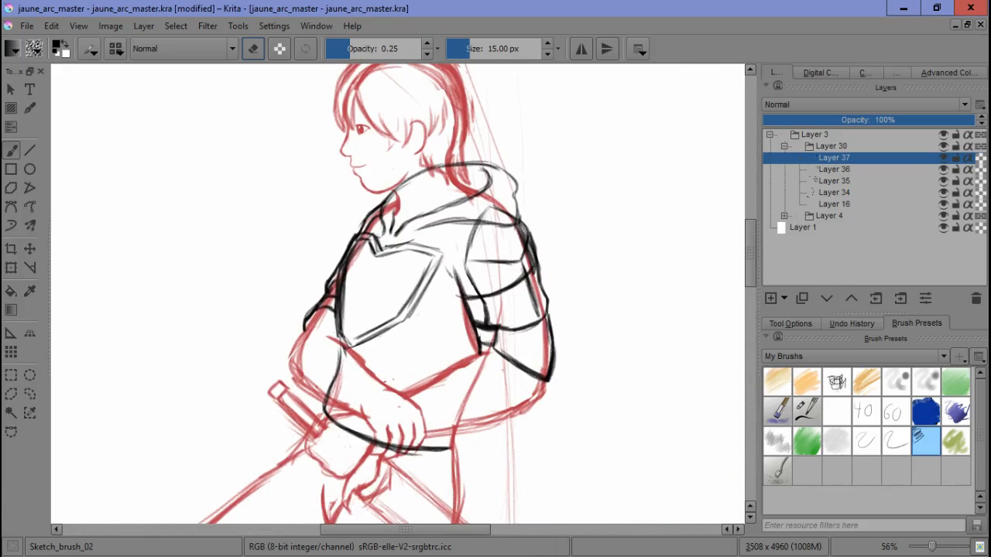
pyautogui.click(833, 203)
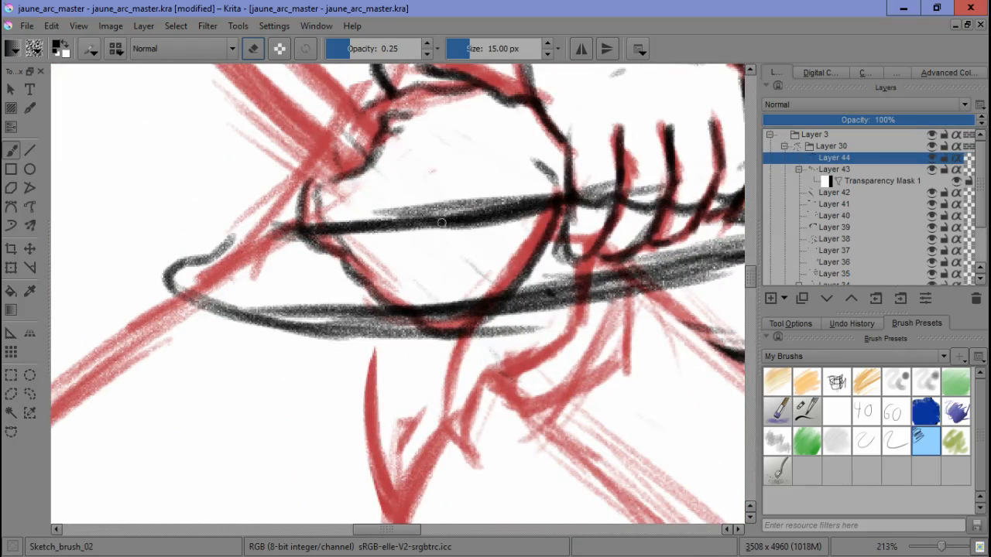
# Step: Clean up the black ink along the jawline
pyautogui.scroll(-3)
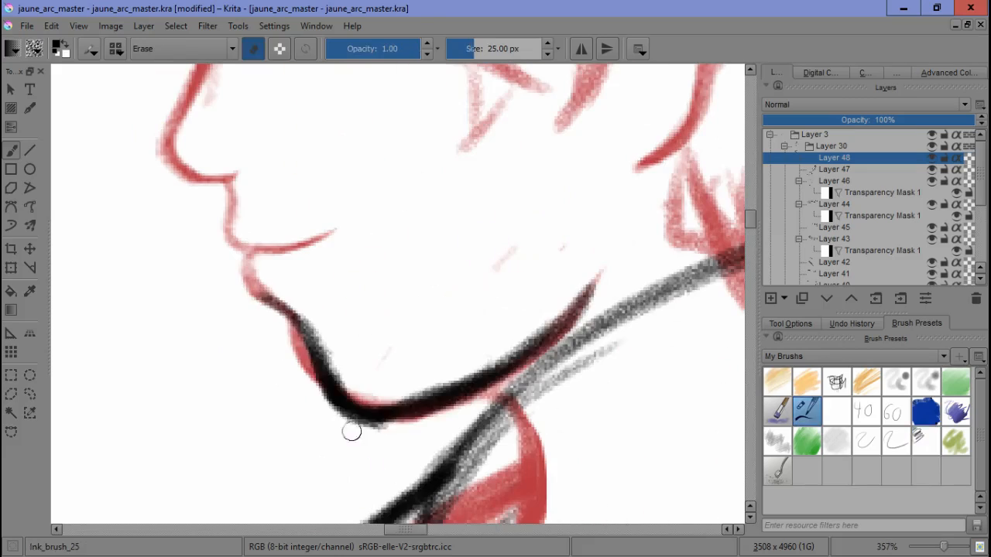
pyautogui.moveTo(352, 432); pyautogui.dragTo(292, 350)
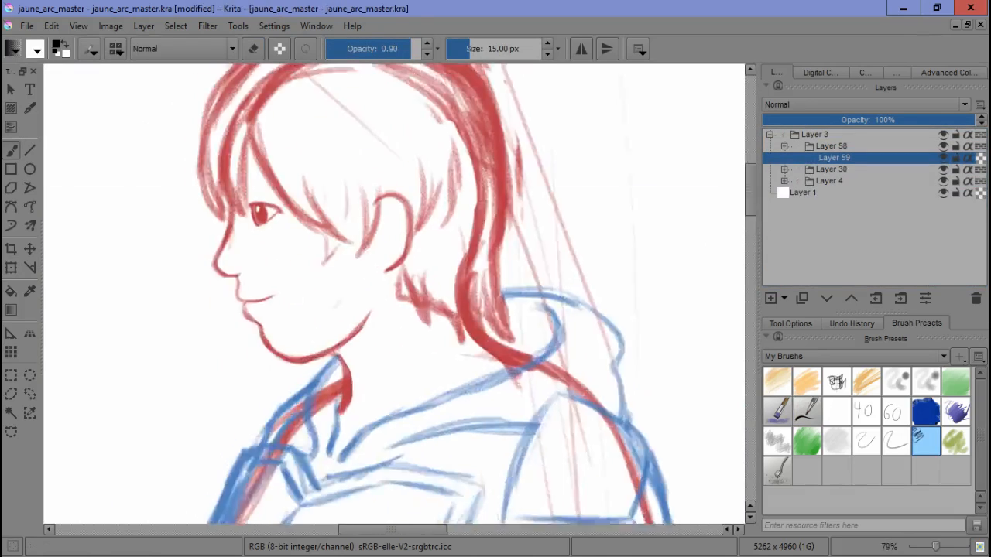
# Step: Scroll the canvas up toward the hair strands and neckline
pyautogui.scroll(3)
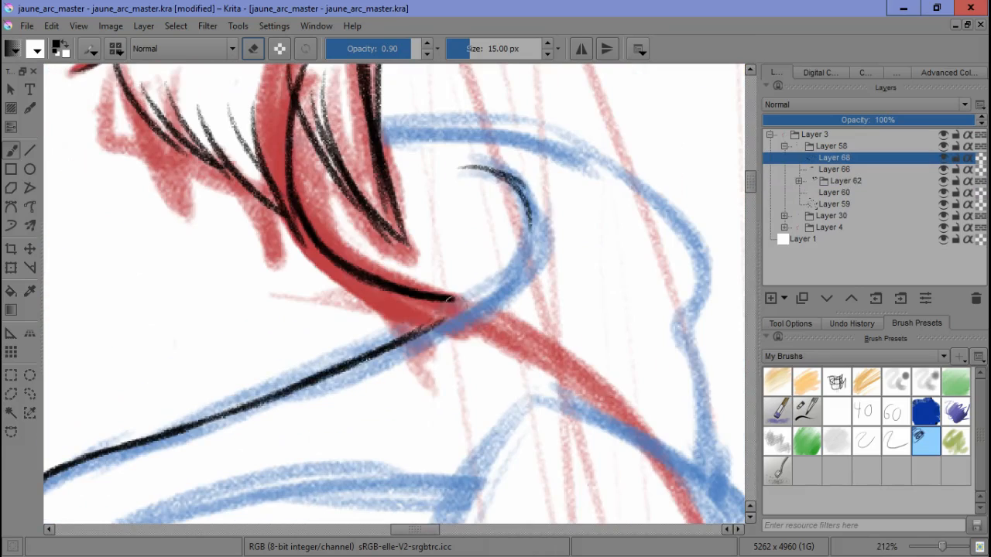
# Step: Scroll the view down and back up over the chest plate and shoulder armor
pyautogui.scroll(-3)
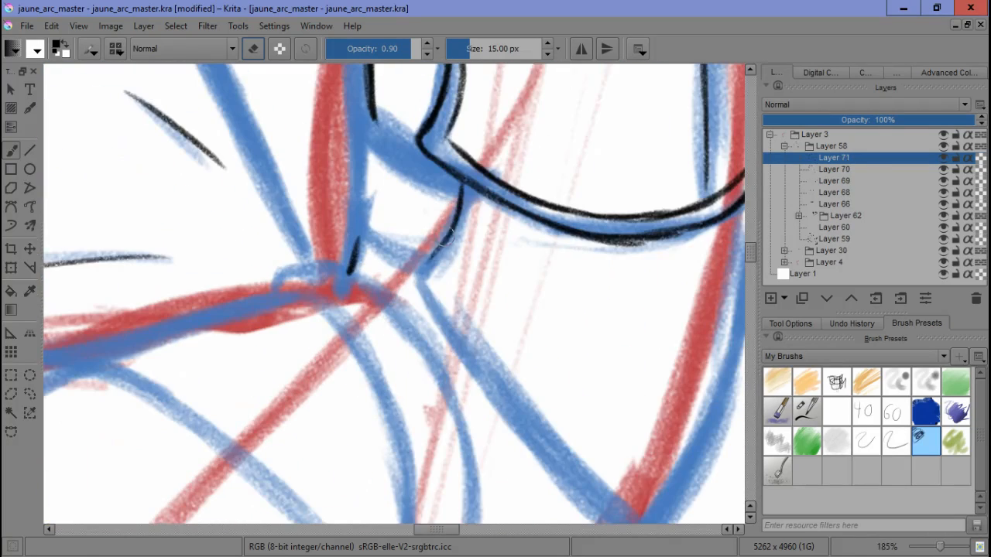
pyautogui.scroll(3)
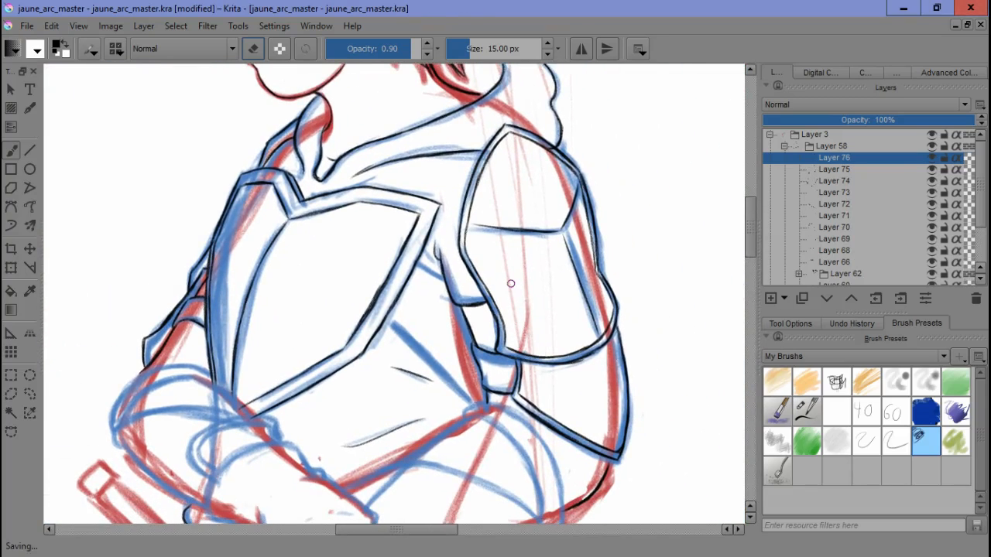
# Step: Save the drawing and add two new layers for inking the hand and belt
pyautogui.press('Ctrl+S')
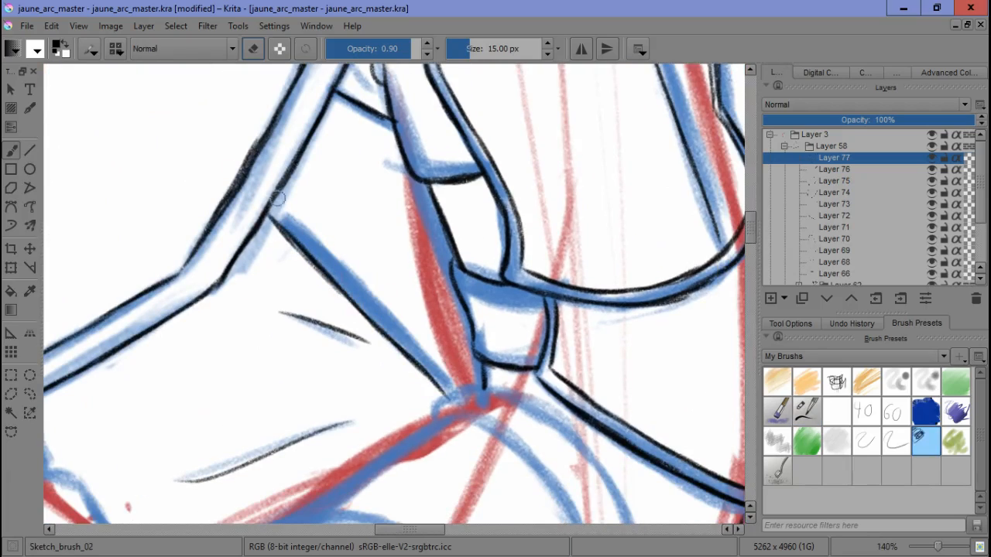
pyautogui.click(806, 411)
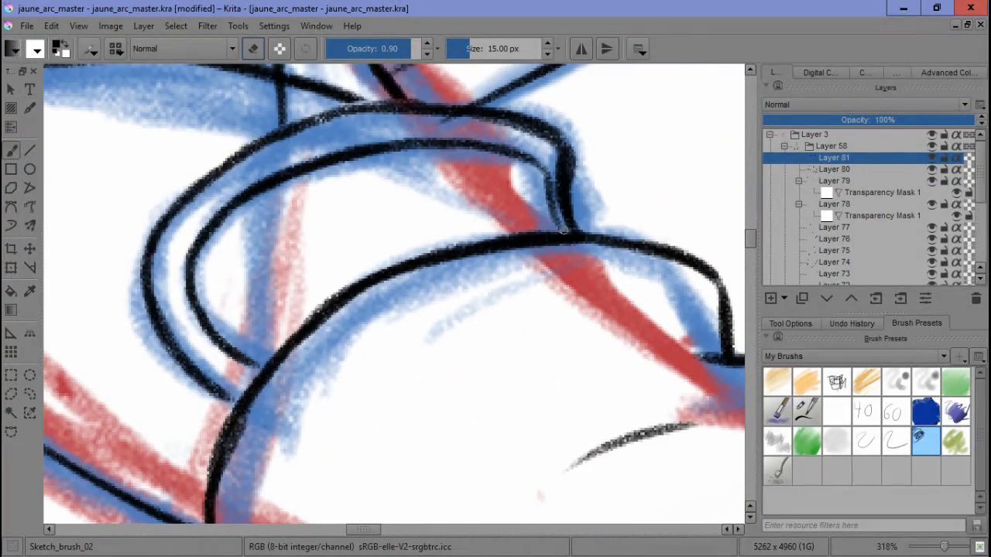
pyautogui.click(834, 169)
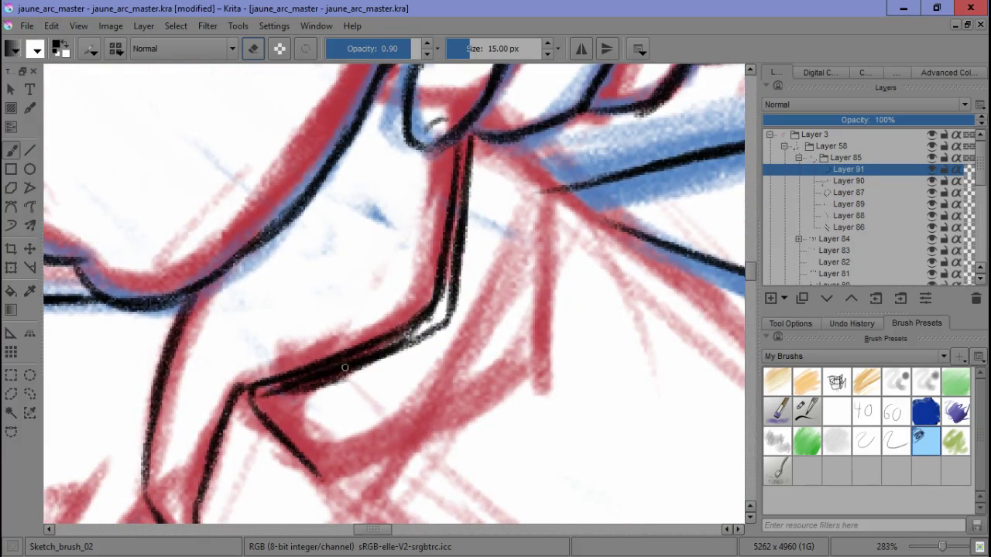
pyautogui.scroll(-3)
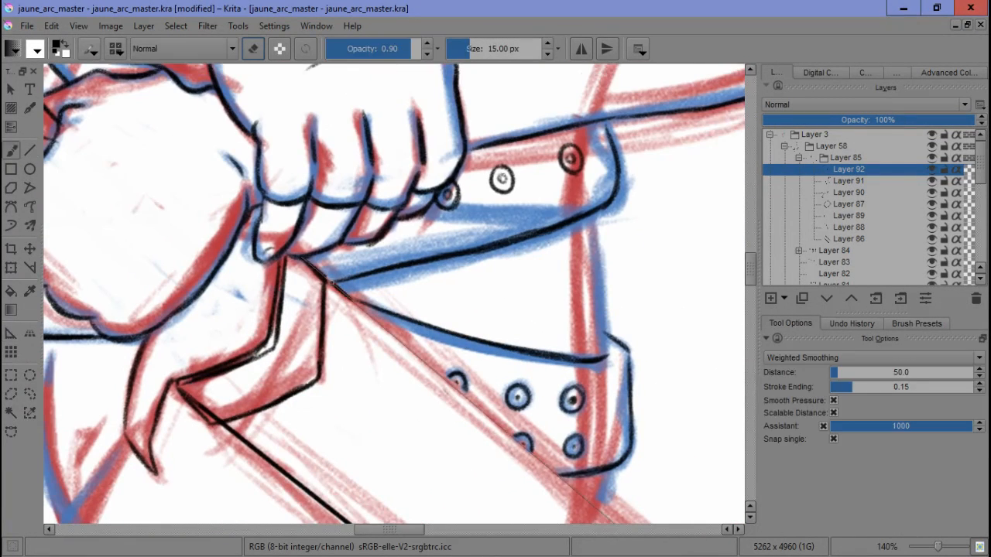
# Step: Work in the Layers docker and switch to Layer 97 to keep inking armor curves
pyautogui.click(916, 323)
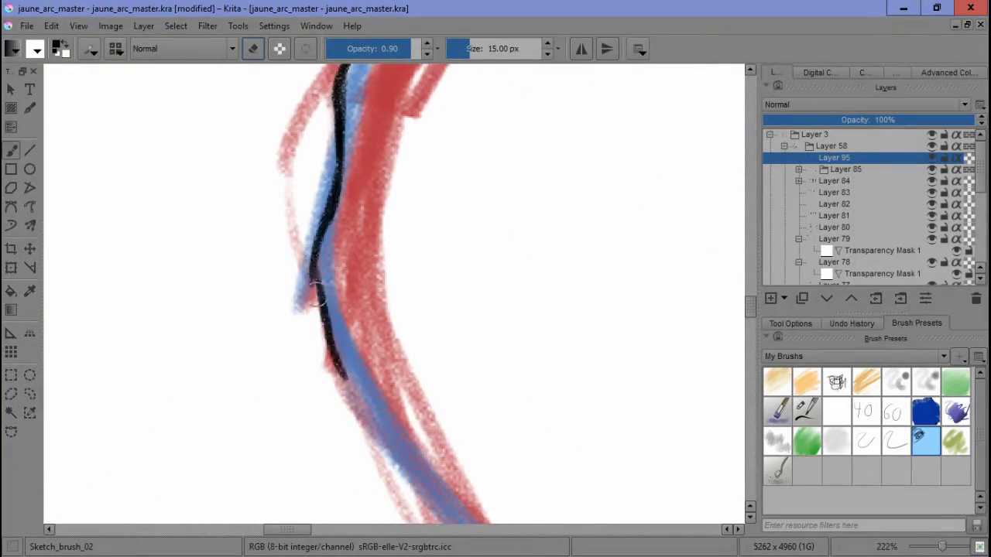
pyautogui.scroll(3)
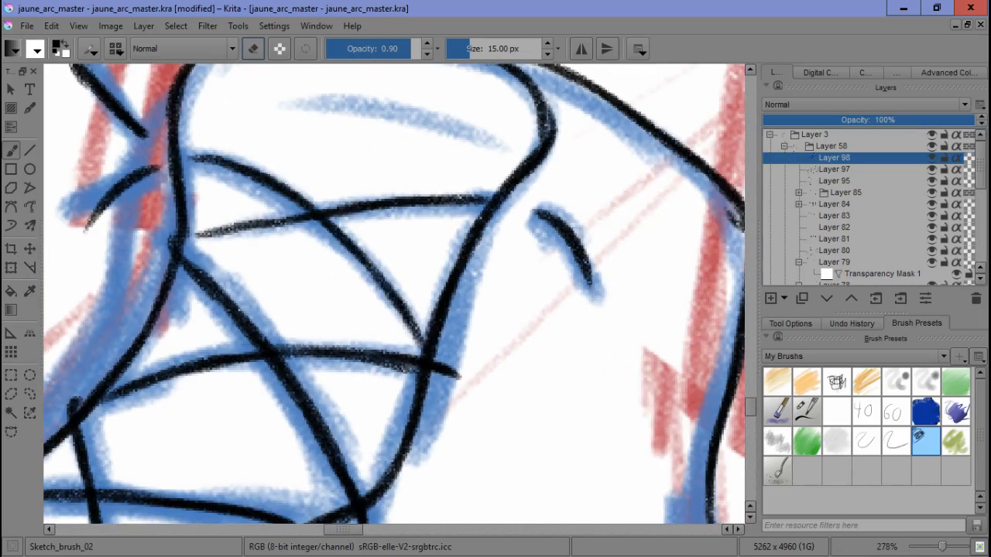
pyautogui.click(833, 169)
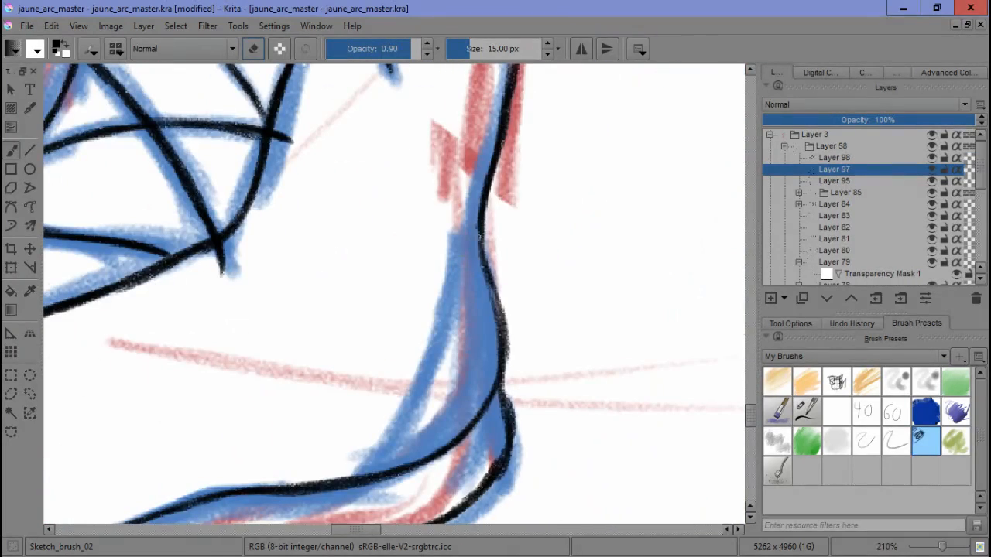